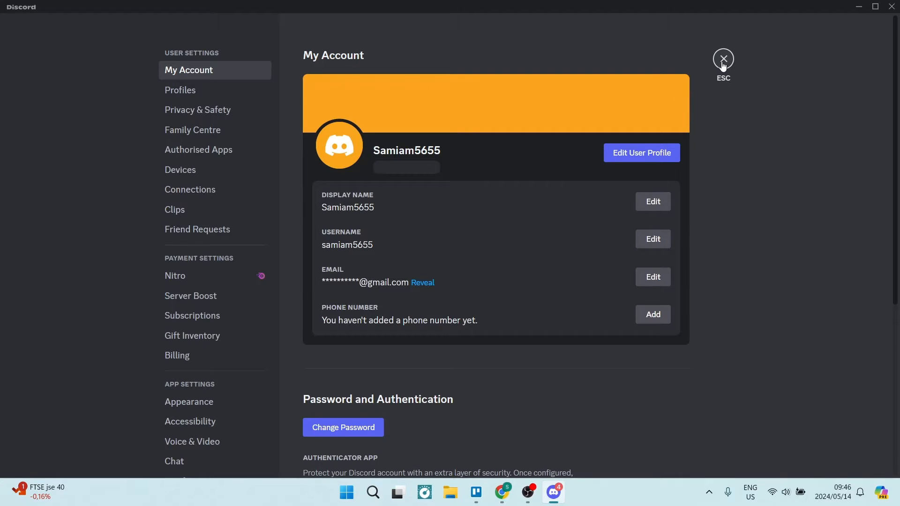
pyautogui.click(722, 58)
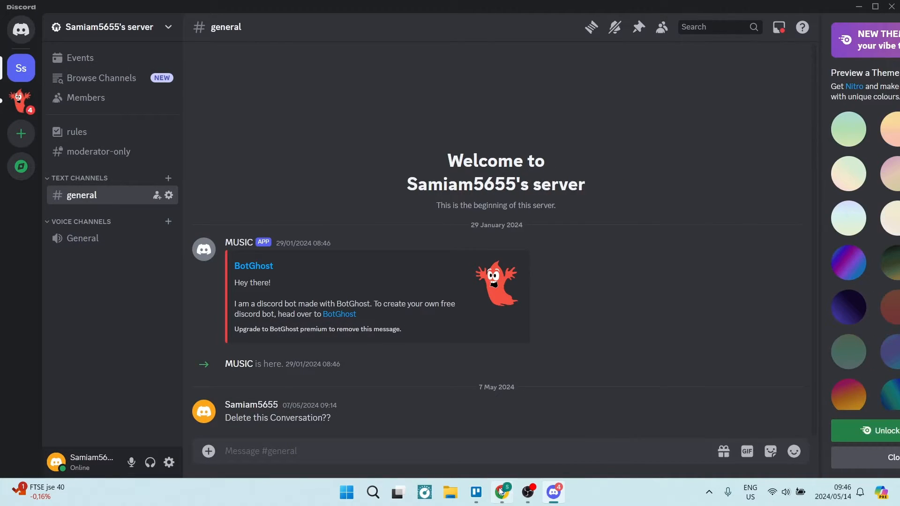
pyautogui.click(501, 492)
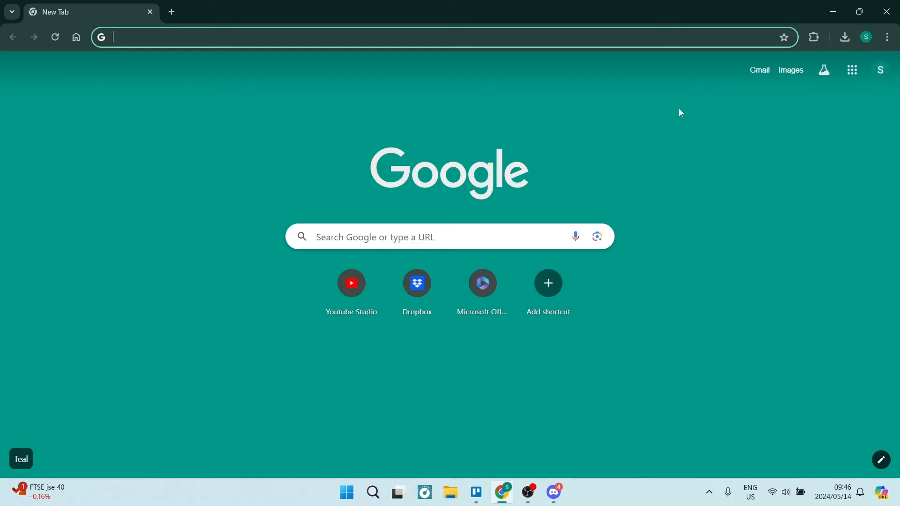
pyautogui.moveTo(774, 63)
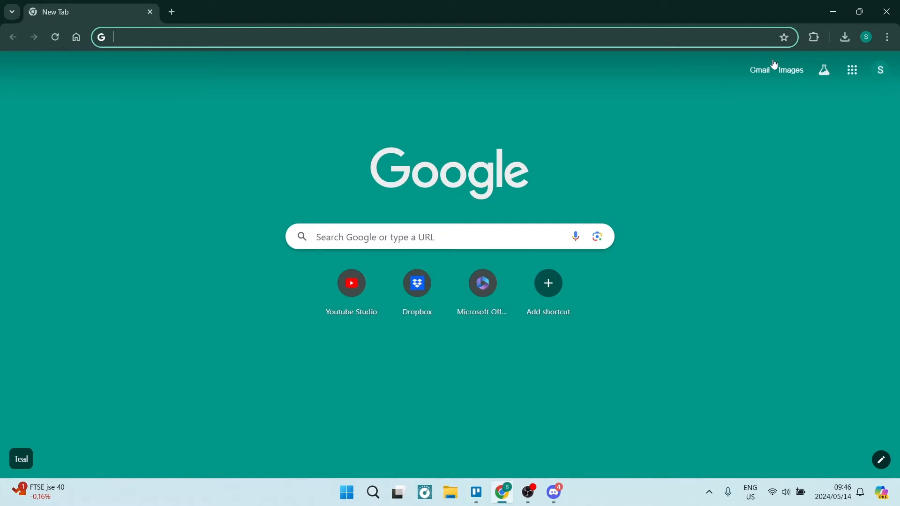
pyautogui.click(886, 36)
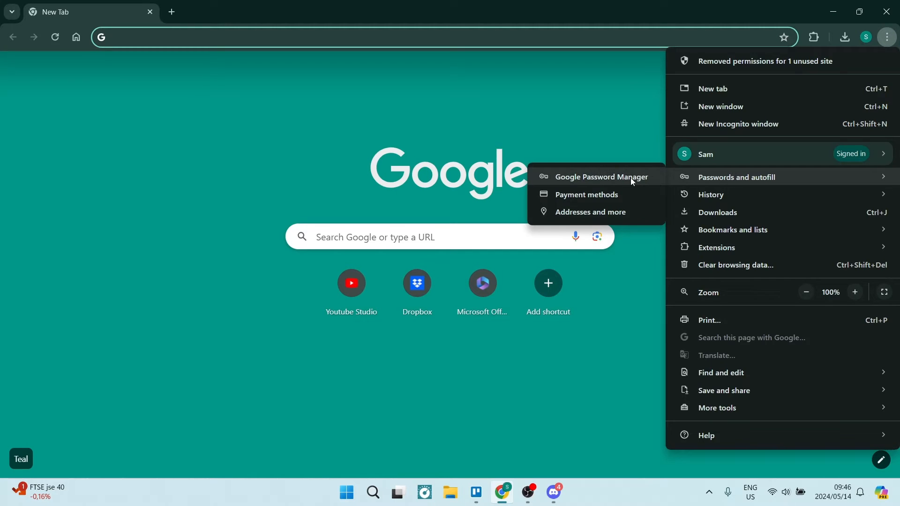
pyautogui.moveTo(606, 179)
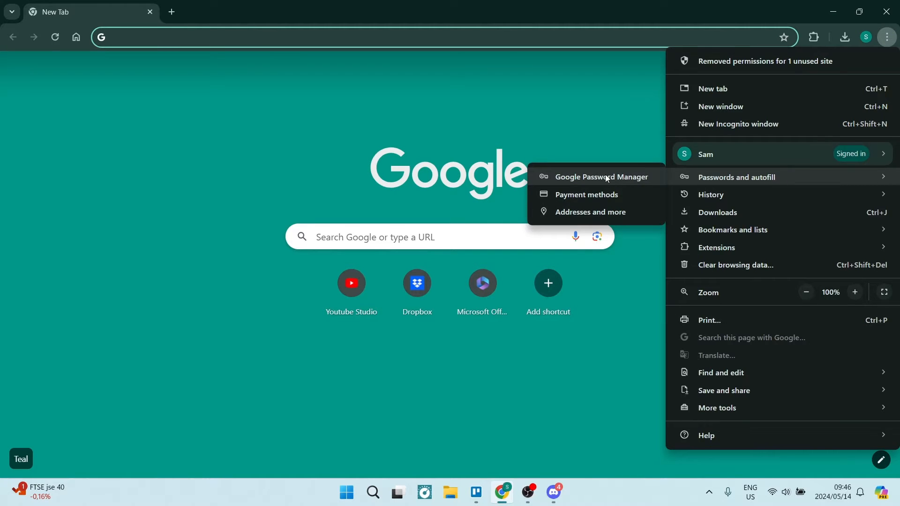
# Search Google Password Manager for 'discord' and open the discord.com saved login entry
pyautogui.click(597, 176)
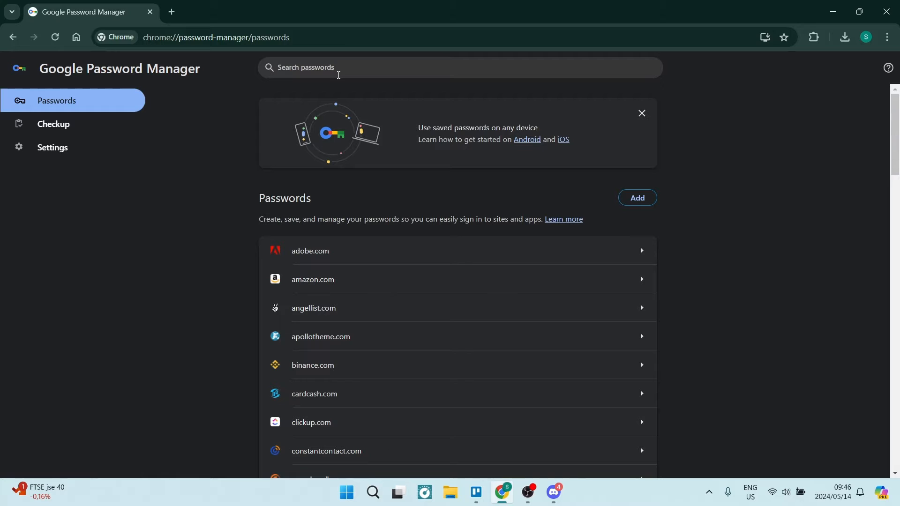
pyautogui.write('discord')
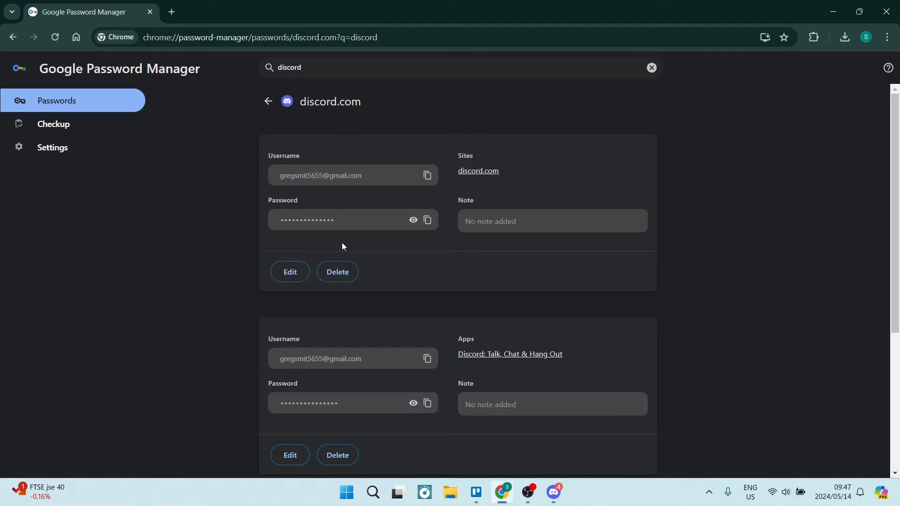
pyautogui.moveTo(374, 202)
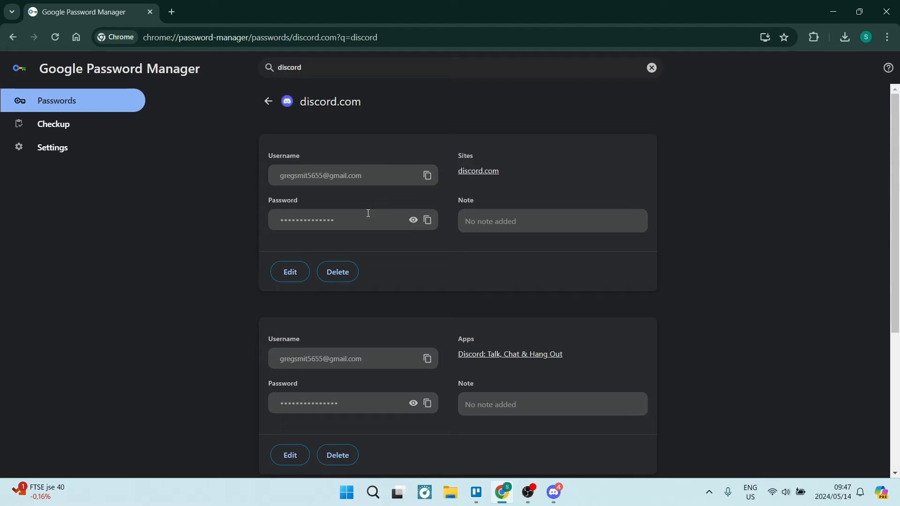
pyautogui.scroll(-3)
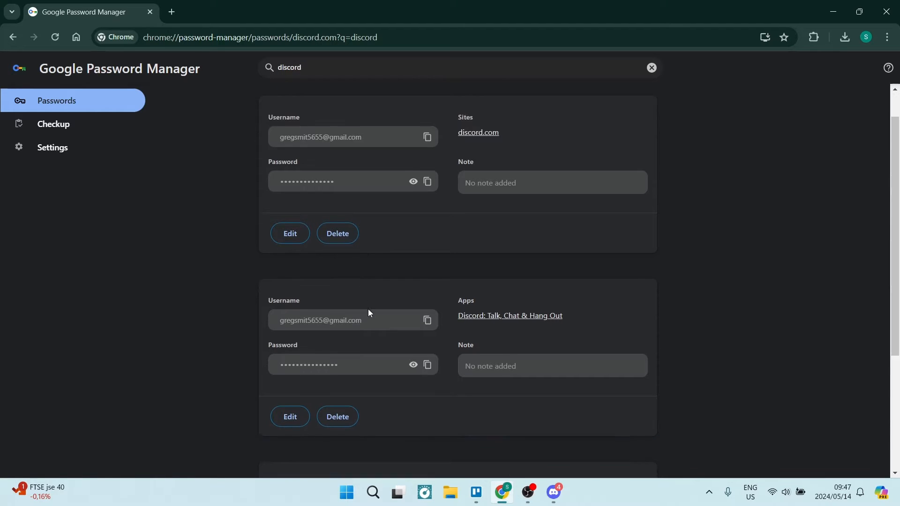
pyautogui.click(478, 132)
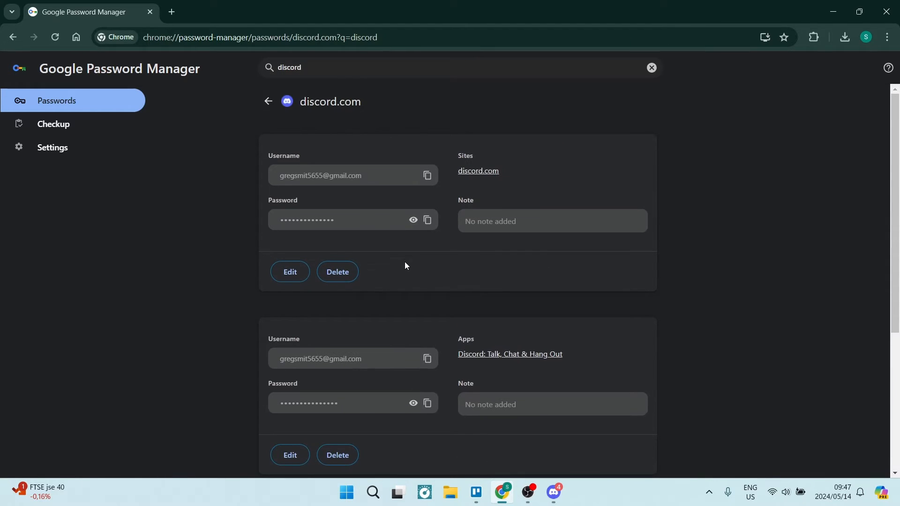
pyautogui.moveTo(392, 271)
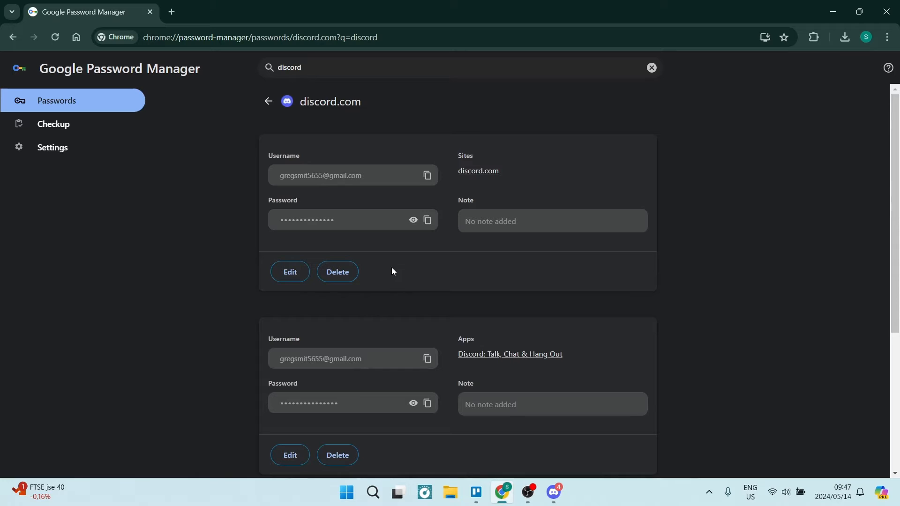
pyautogui.moveTo(351, 297)
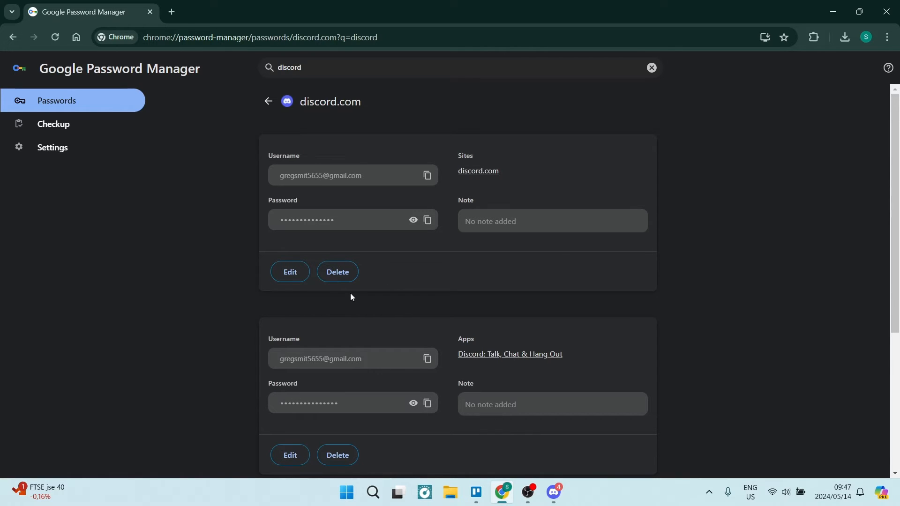
pyautogui.moveTo(379, 257)
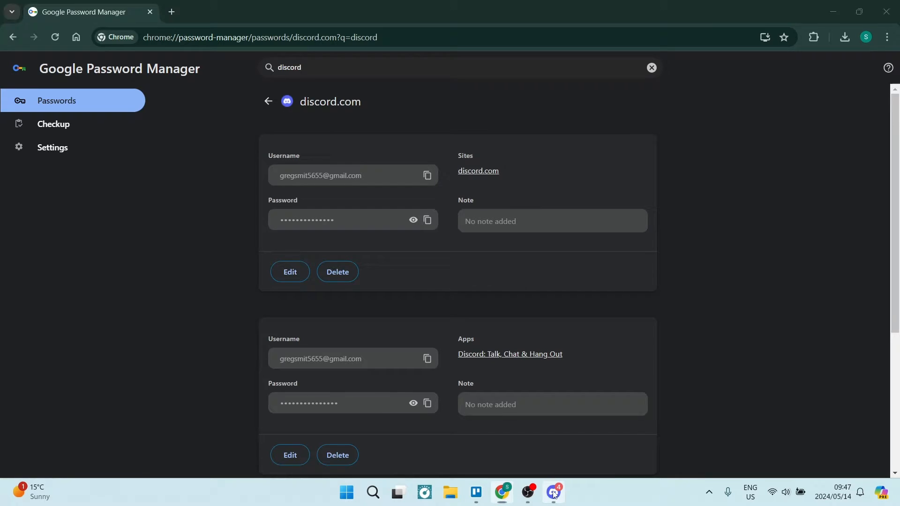
# From Discord's user panel Switch Accounts menu, open Manage Accounts showing samiam5655
pyautogui.click(553, 492)
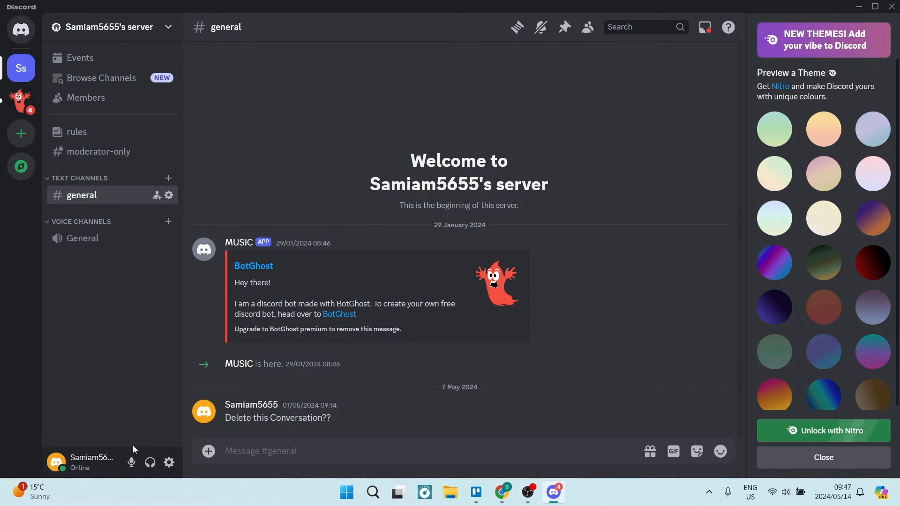
pyautogui.click(80, 462)
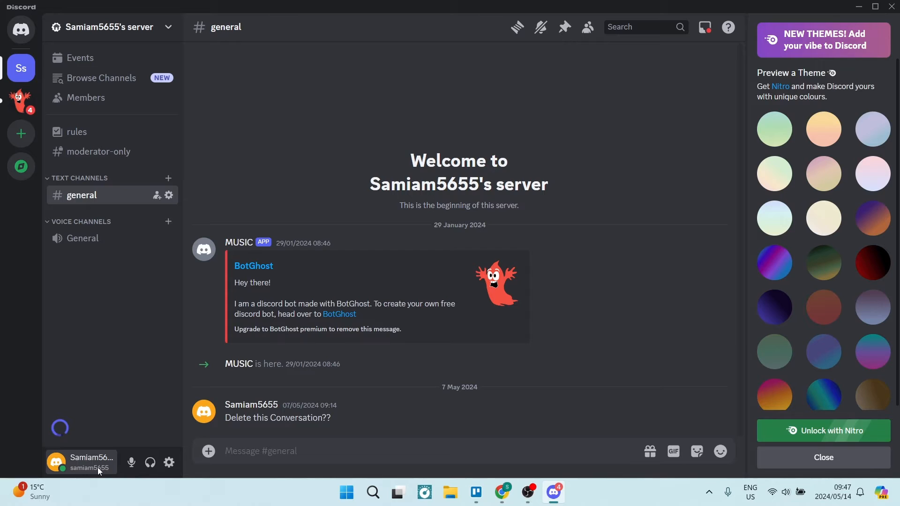
pyautogui.moveTo(89, 468)
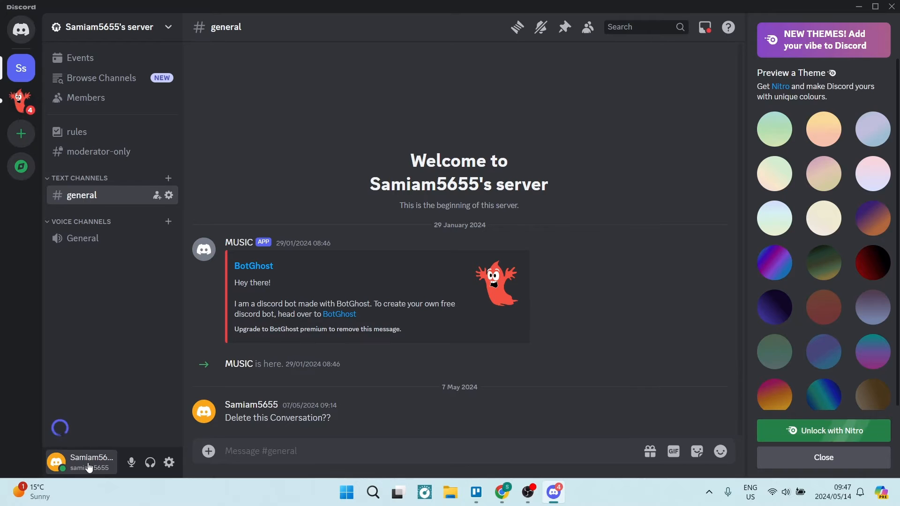
pyautogui.click(83, 462)
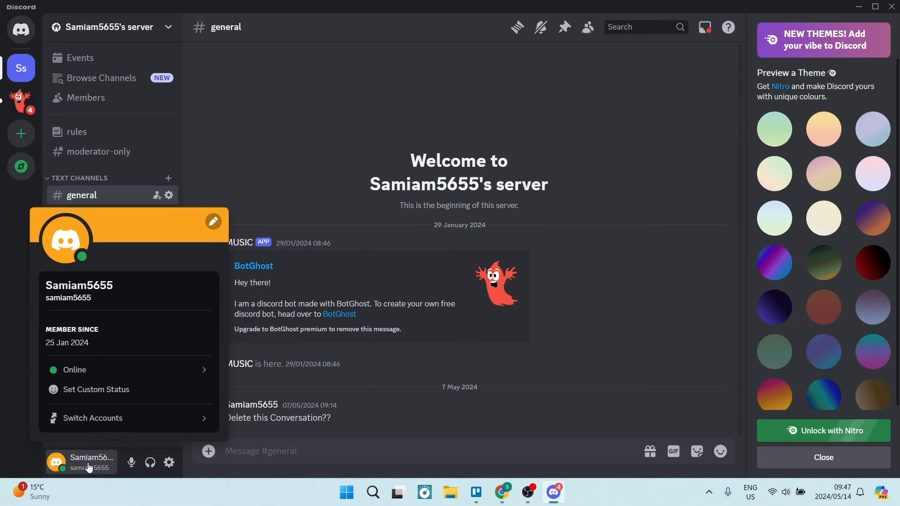
pyautogui.moveTo(84, 435)
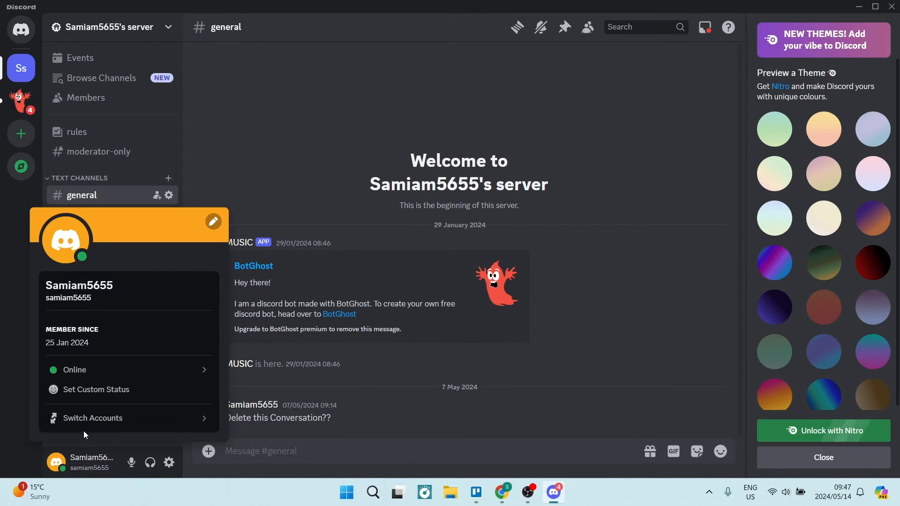
pyautogui.click(93, 417)
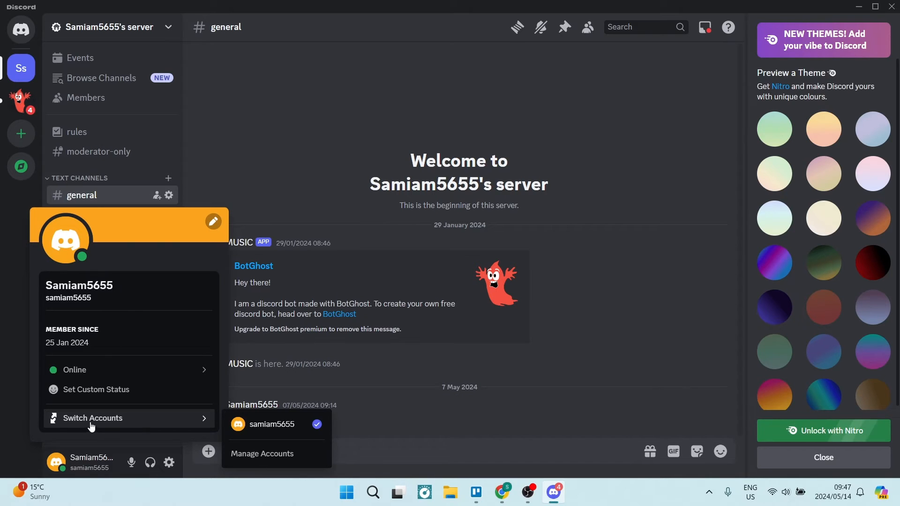
pyautogui.moveTo(276, 453)
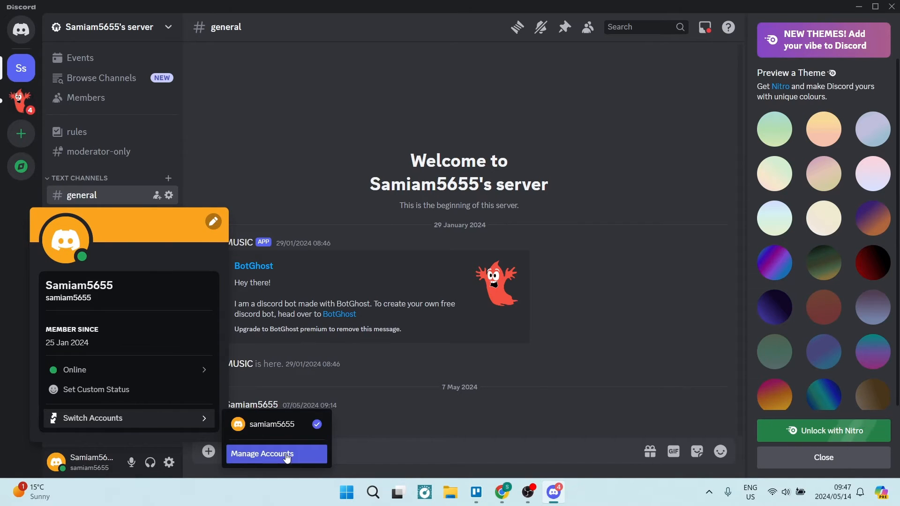
pyautogui.click(261, 455)
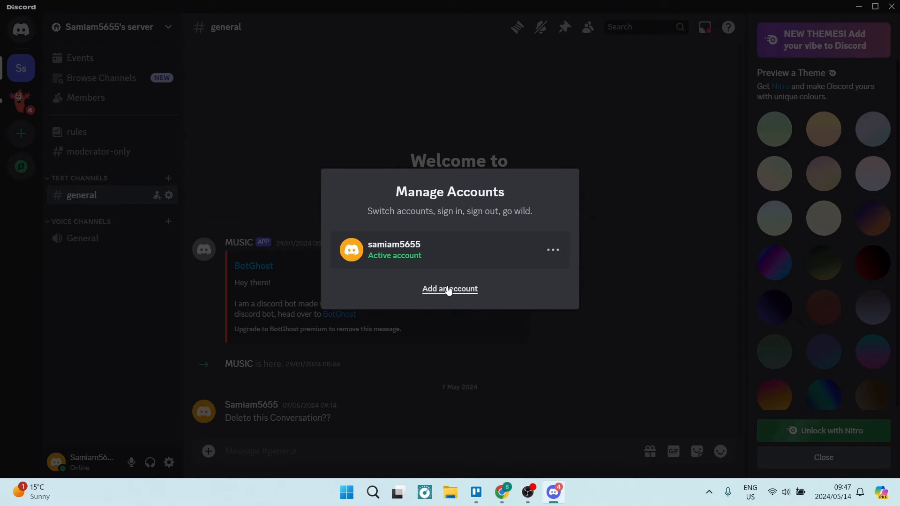
pyautogui.moveTo(514, 501)
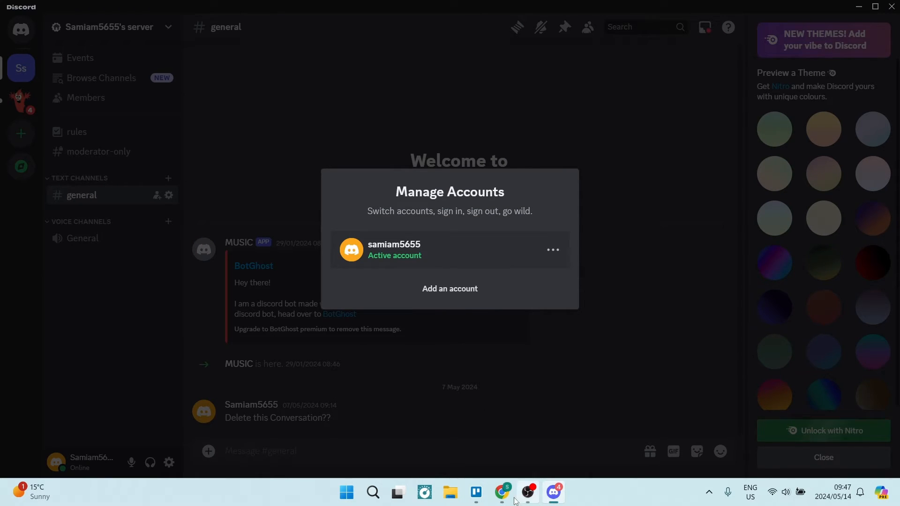
pyautogui.click(501, 492)
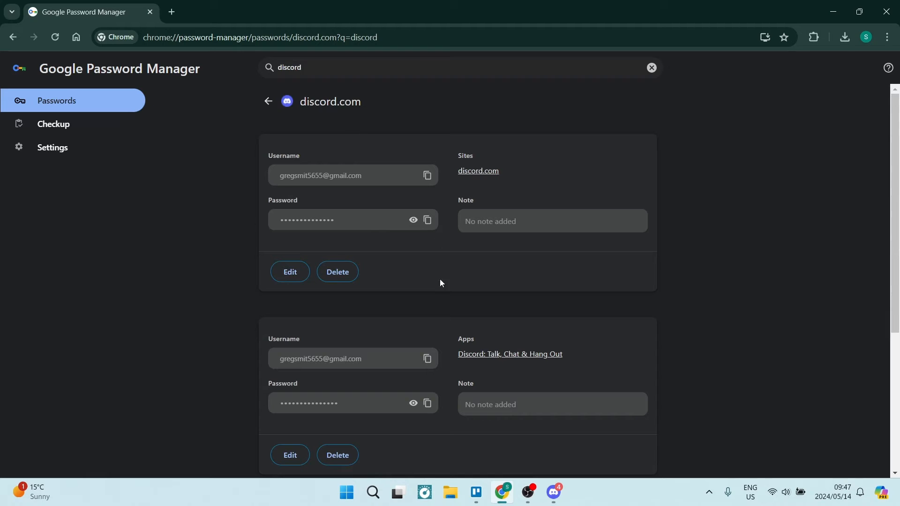
pyautogui.click(553, 492)
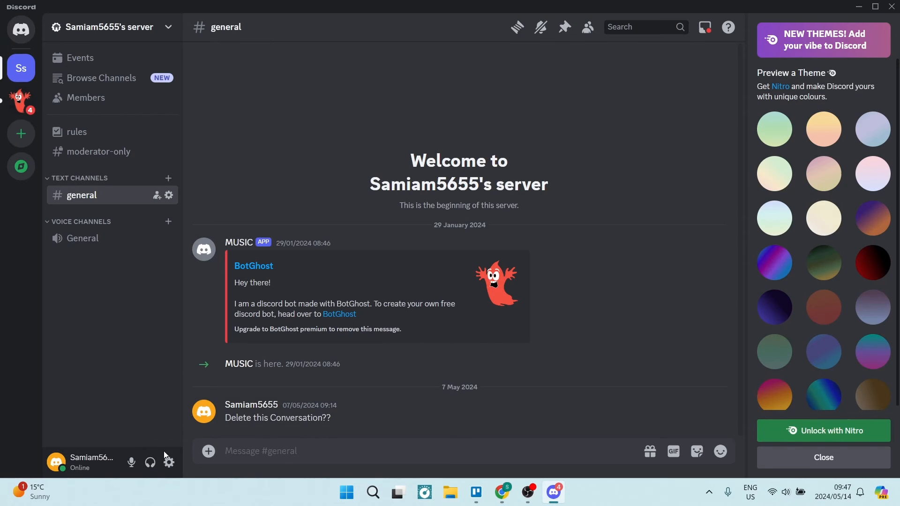
pyautogui.moveTo(168, 462)
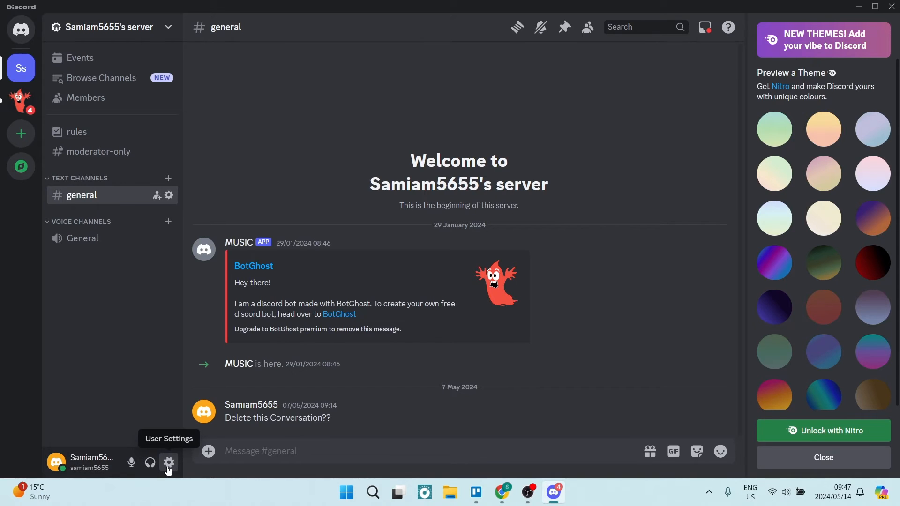
pyautogui.click(168, 463)
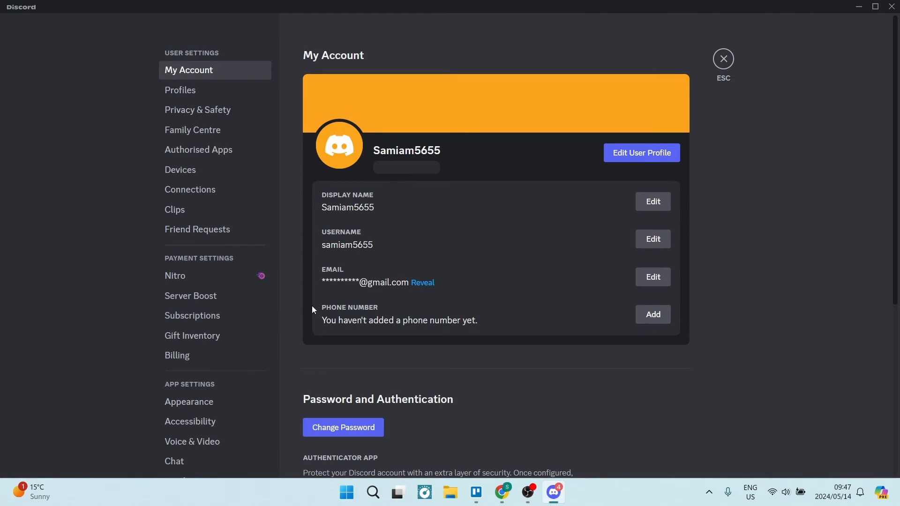
pyautogui.moveTo(169, 250)
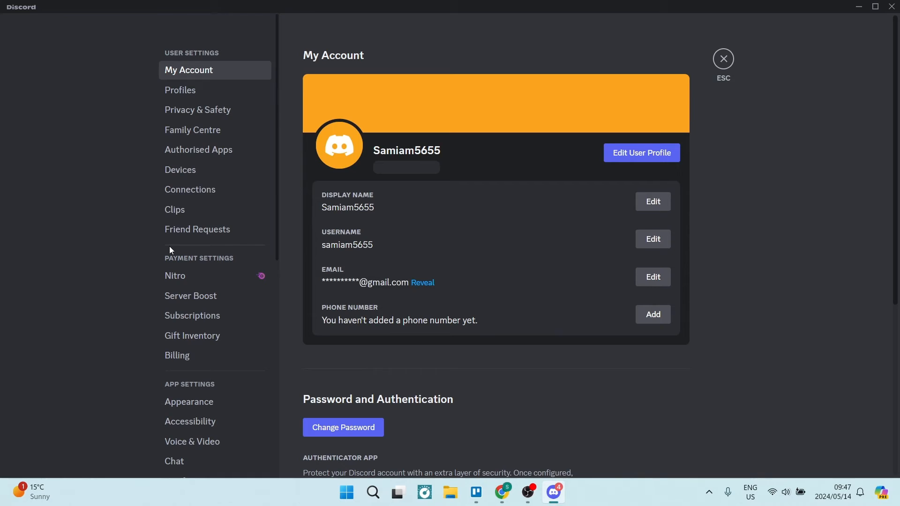
pyautogui.moveTo(519, 316)
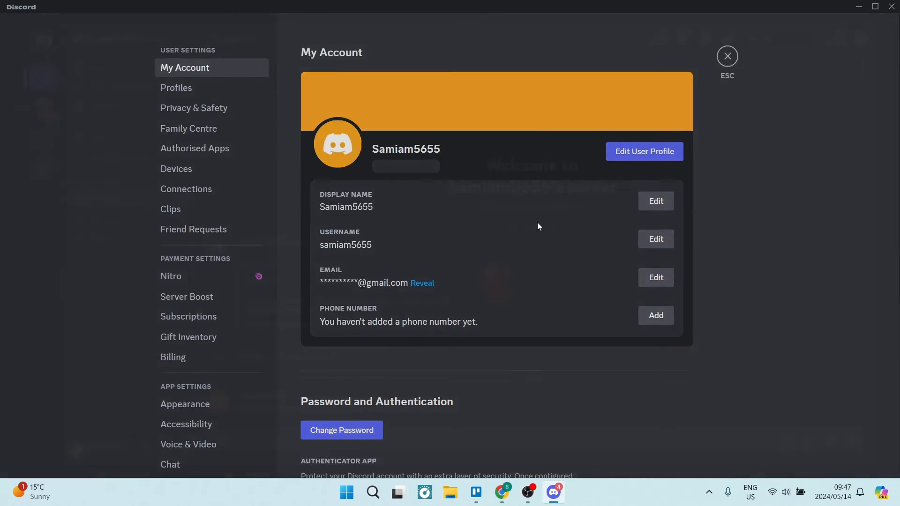
pyautogui.click(726, 55)
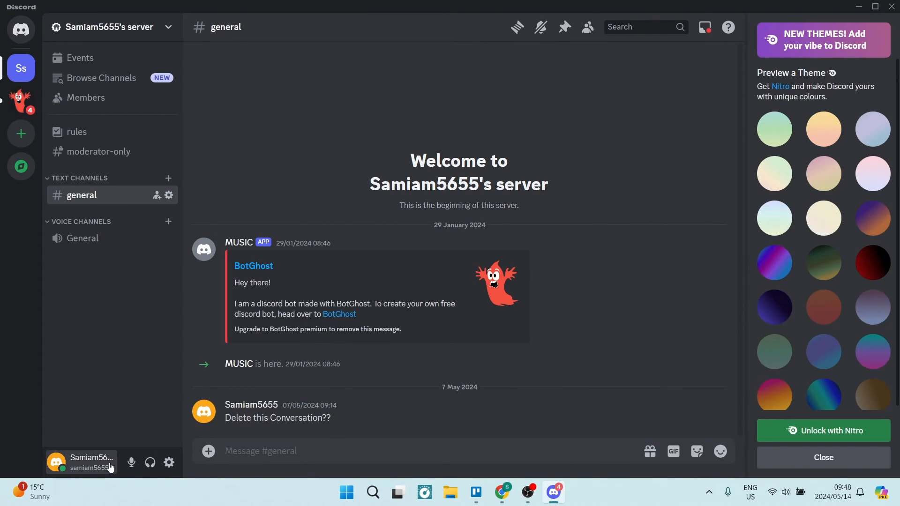
pyautogui.moveTo(169, 462)
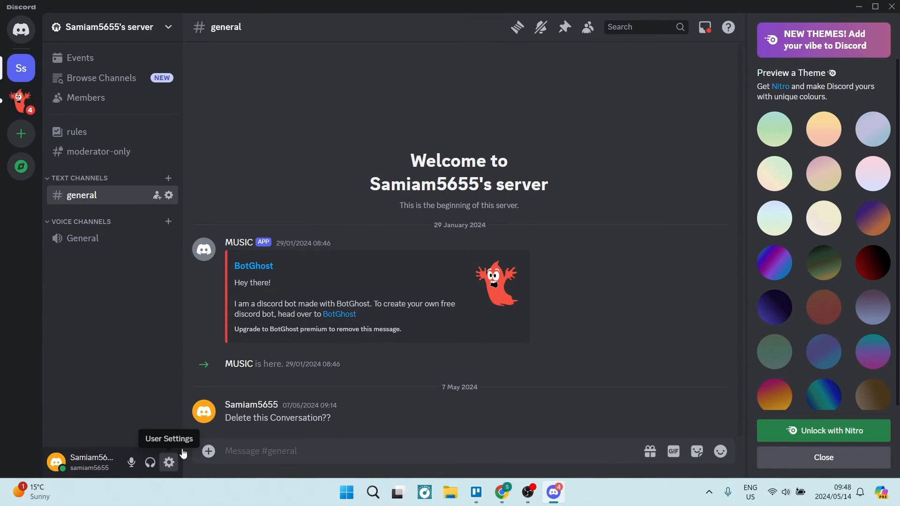
pyautogui.moveTo(442, 161)
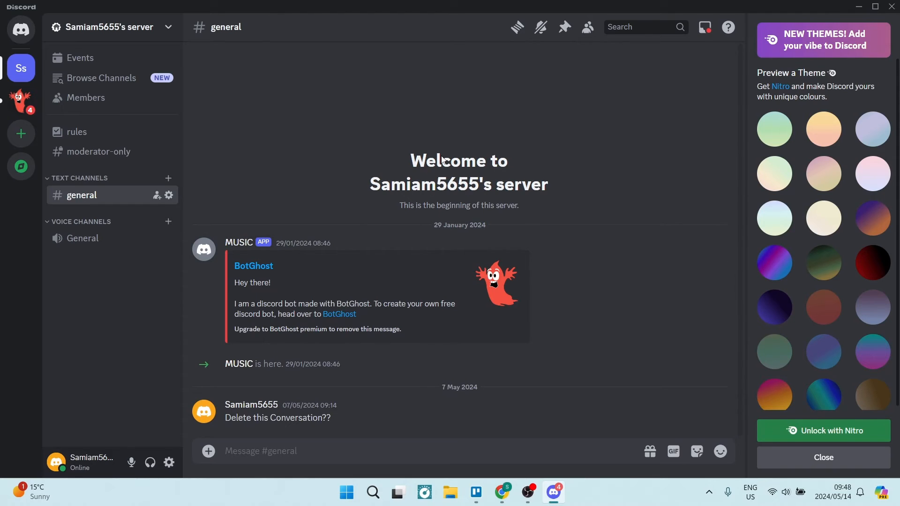
pyautogui.moveTo(452, 137)
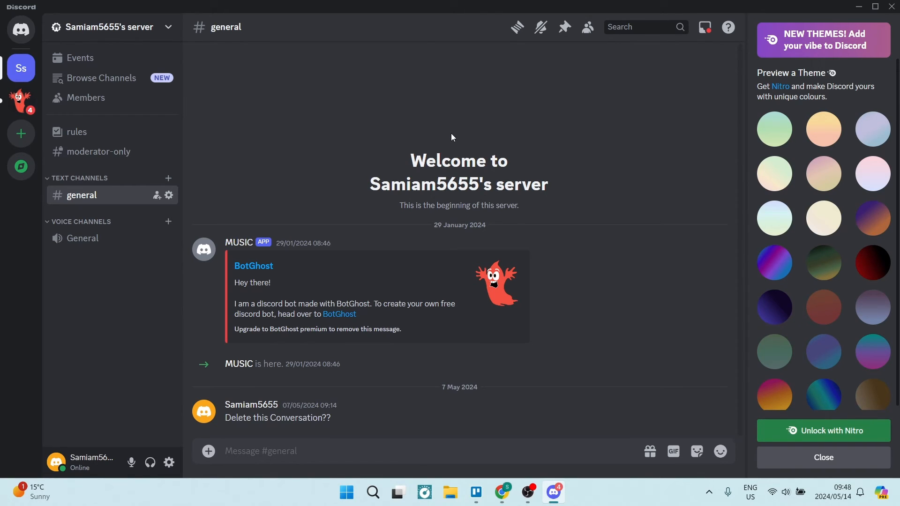
# Bring Chrome back and search Google for 'discord support' in a new tab
pyautogui.click(502, 492)
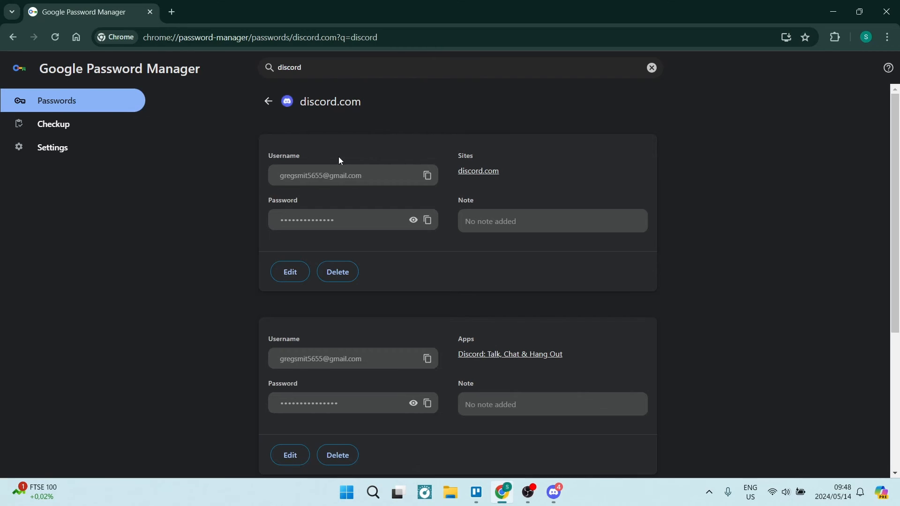
pyautogui.moveTo(345, 314)
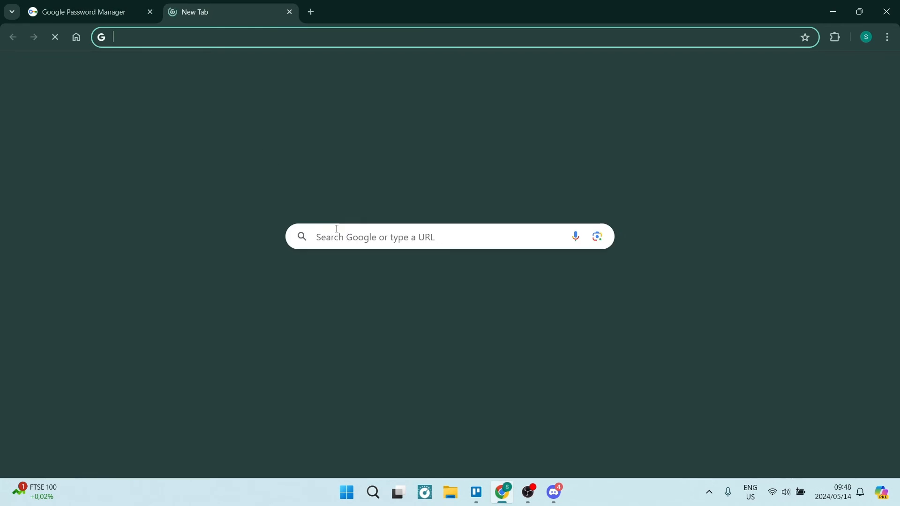
pyautogui.write('discord')
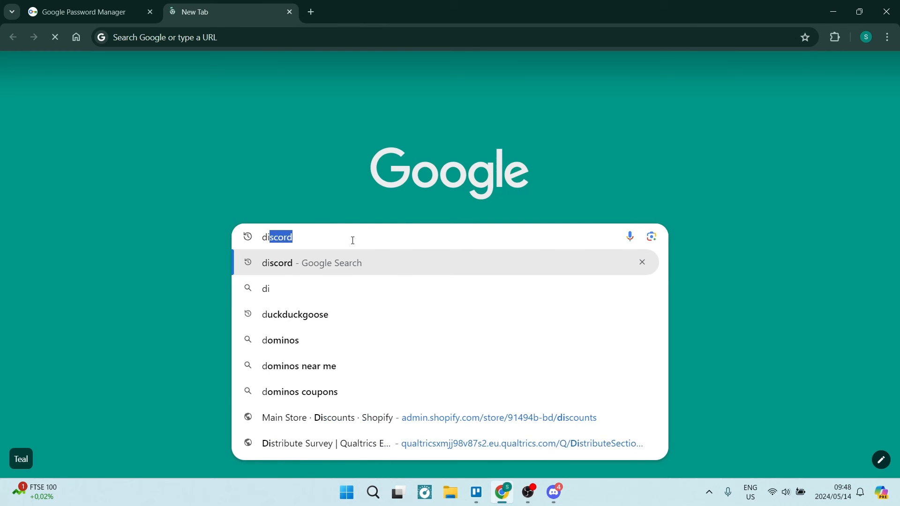
pyautogui.write('support')
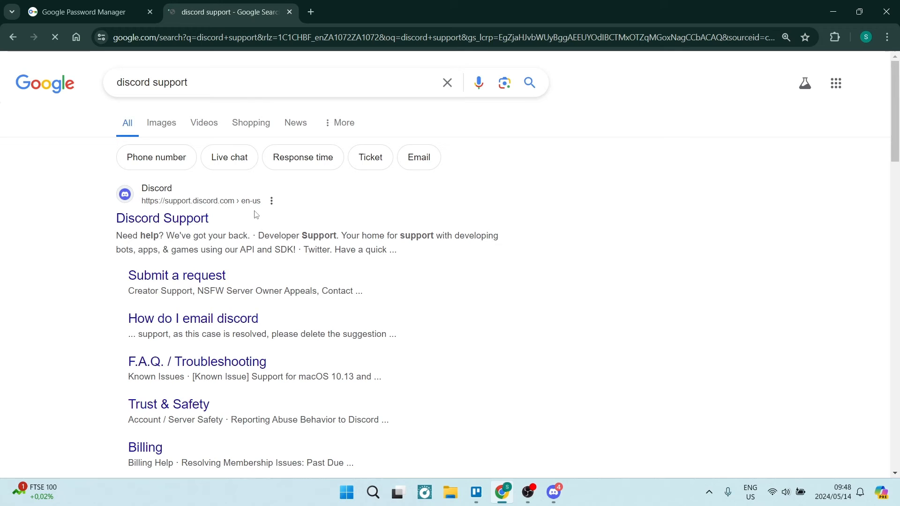
# Open the Discord Support result and scroll through the Help Center home page and back up
pyautogui.click(162, 218)
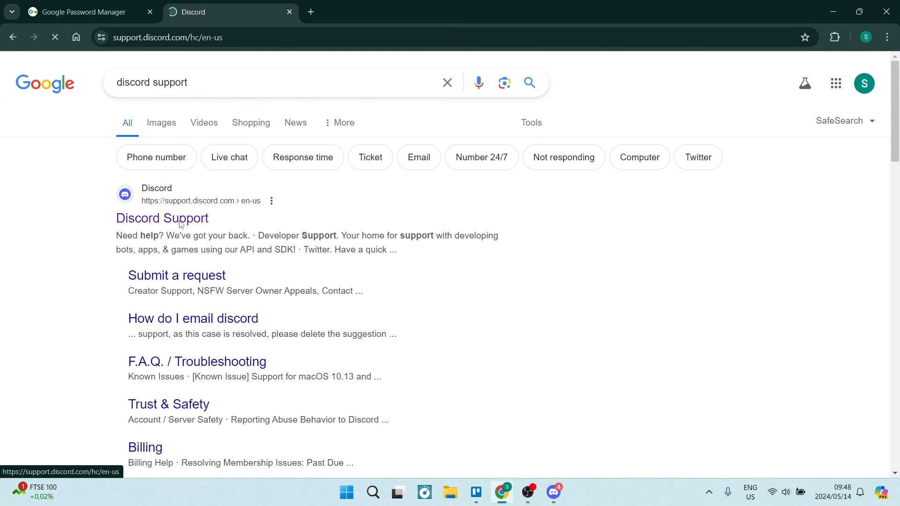
pyautogui.click(163, 218)
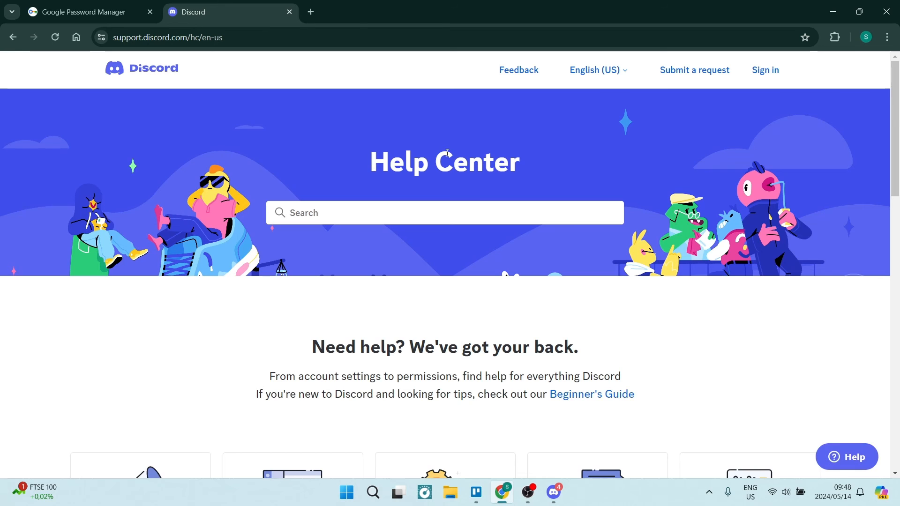
pyautogui.scroll(-3)
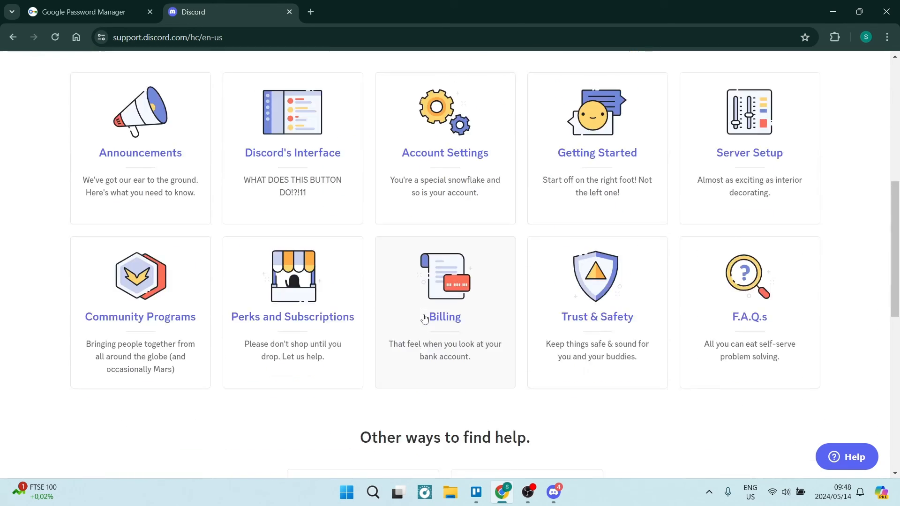
pyautogui.scroll(-3)
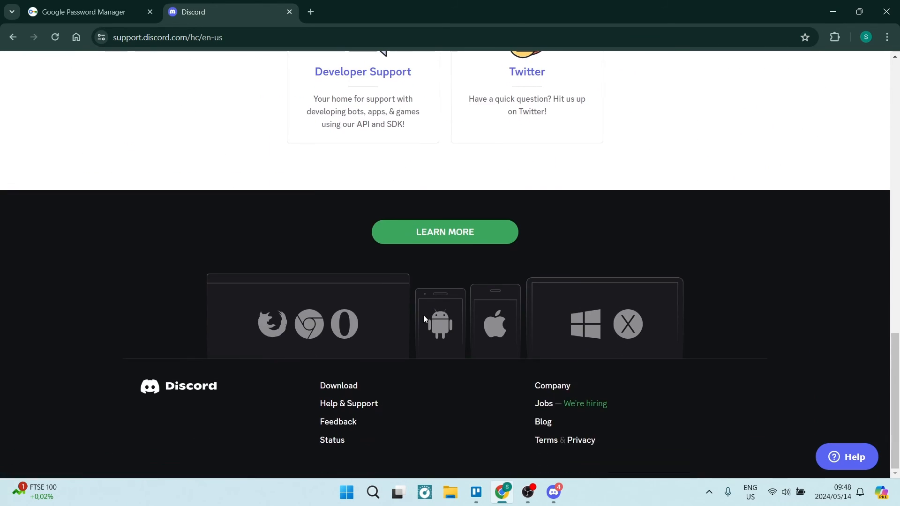
pyautogui.scroll(3)
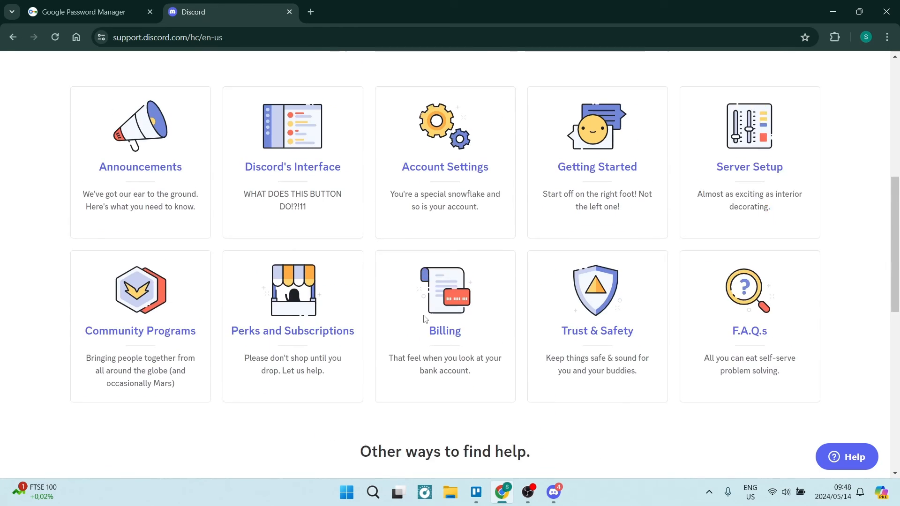
pyautogui.scroll(3)
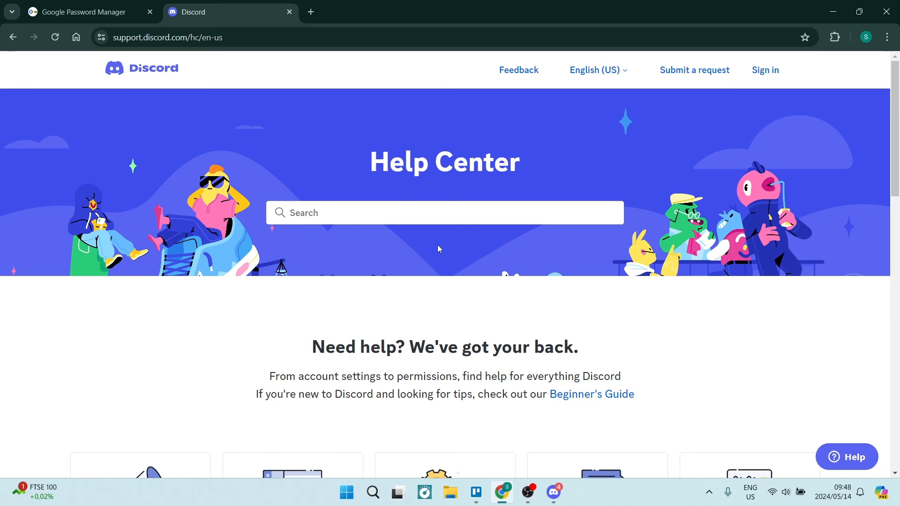
pyautogui.moveTo(442, 247)
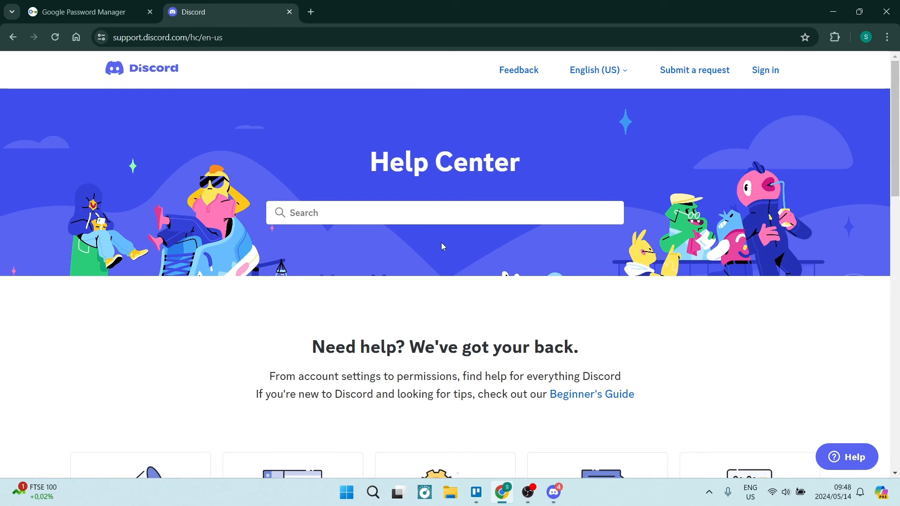
pyautogui.moveTo(429, 255)
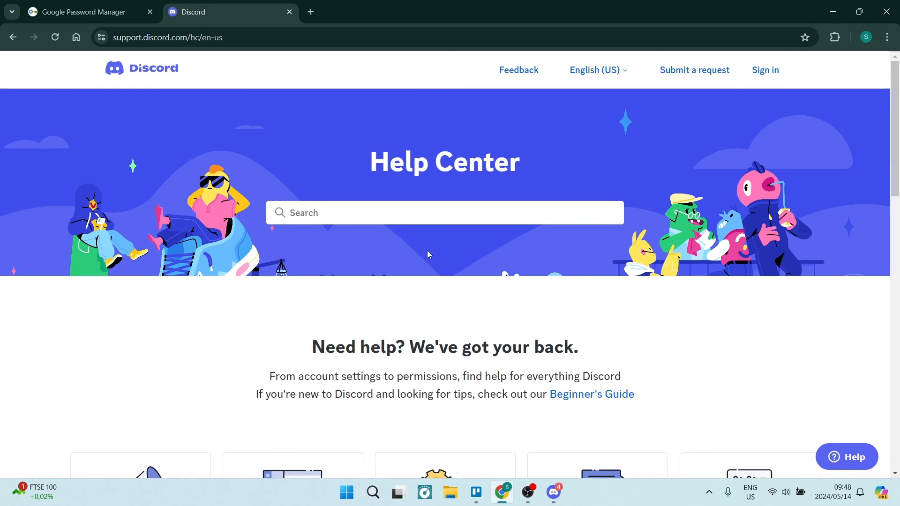
# Switch to the Discord app from the taskbar, showing the general channel
pyautogui.click(552, 491)
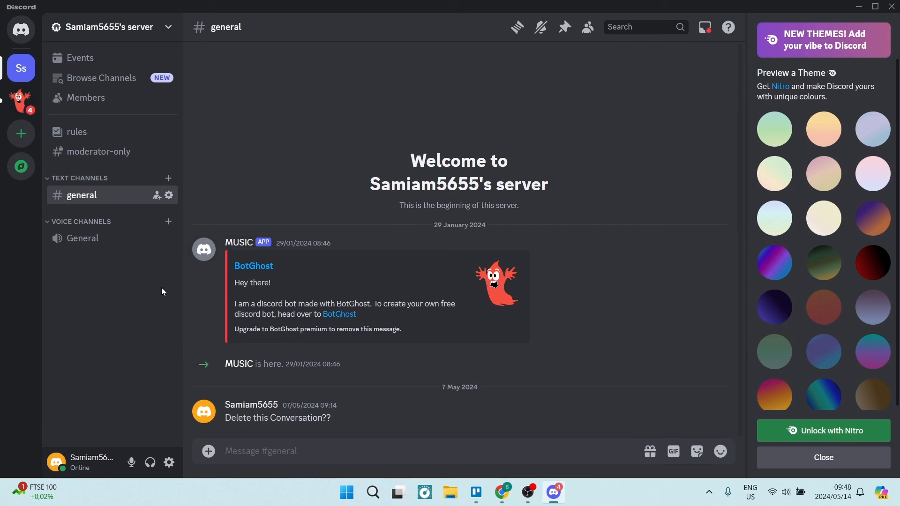
pyautogui.moveTo(421, 99)
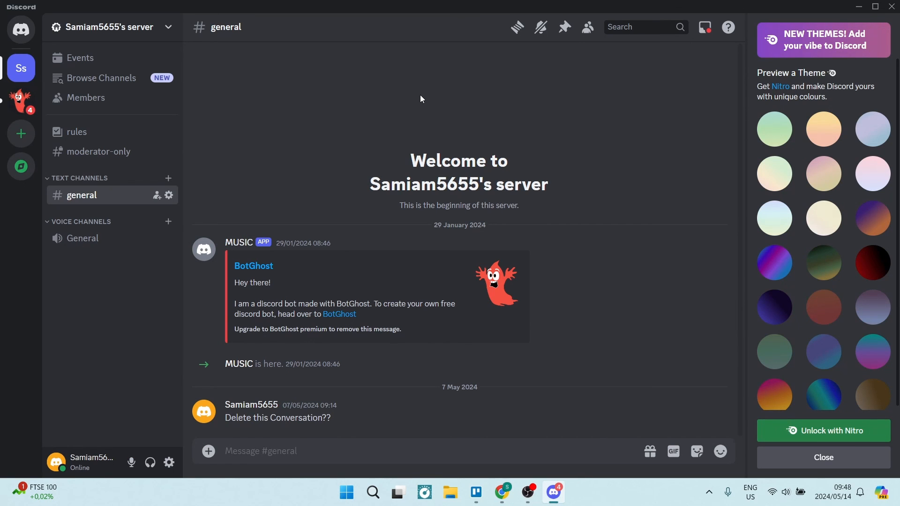